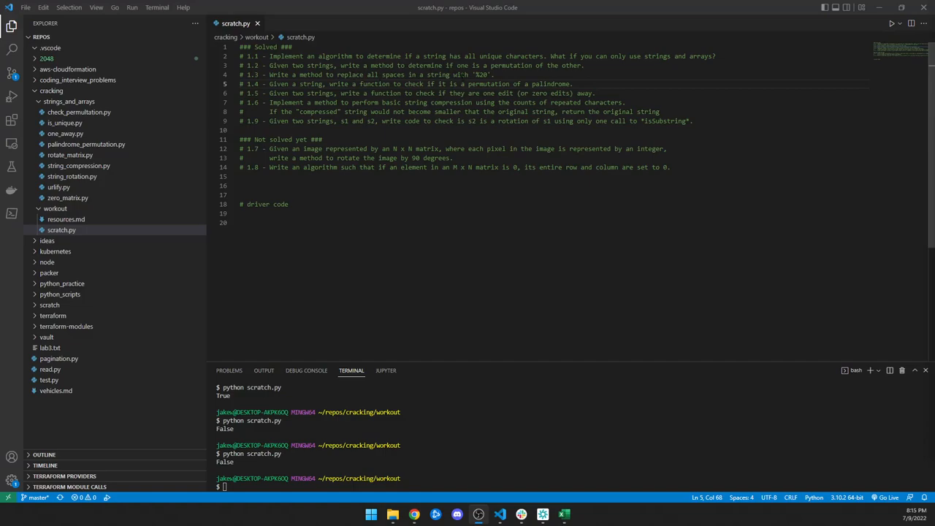
Define the function header def urlify(s): above the driver code section
left_click(252, 186)
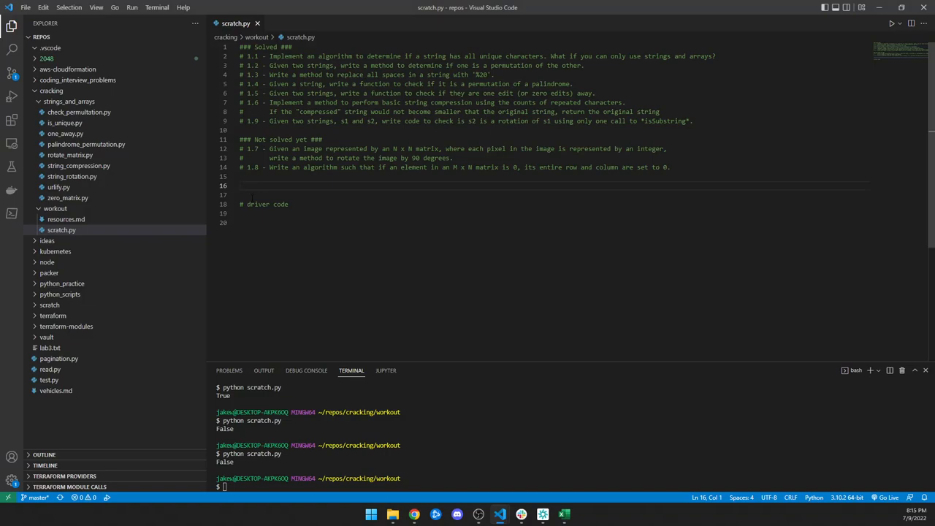
mouse_move(238, 211)
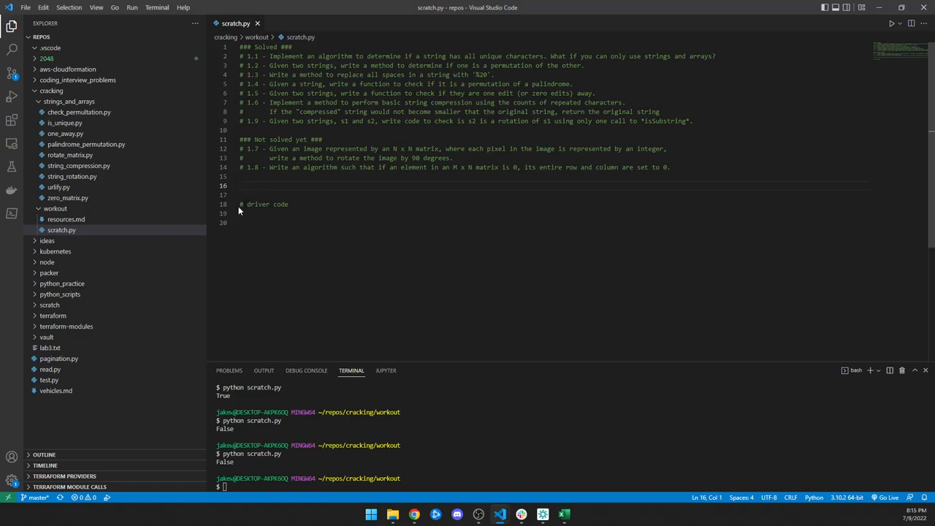
mouse_move(231, 225)
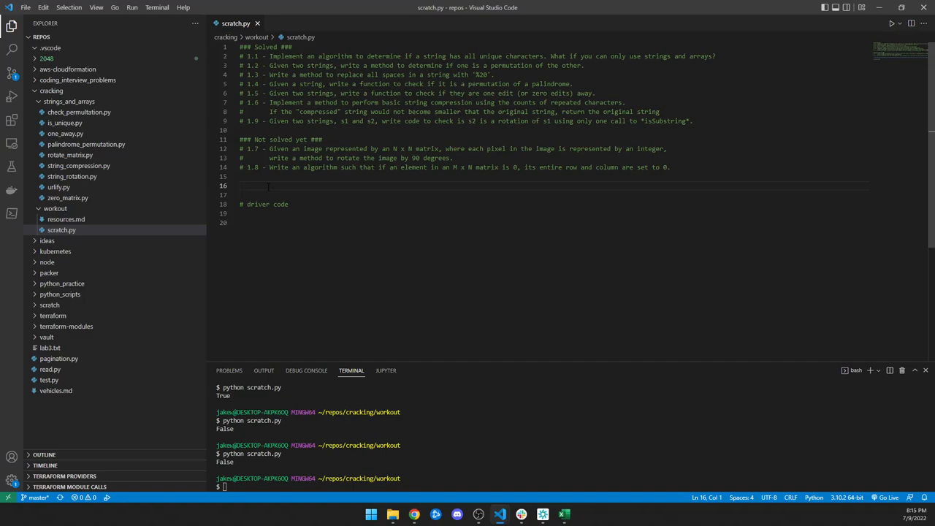
type("def u")
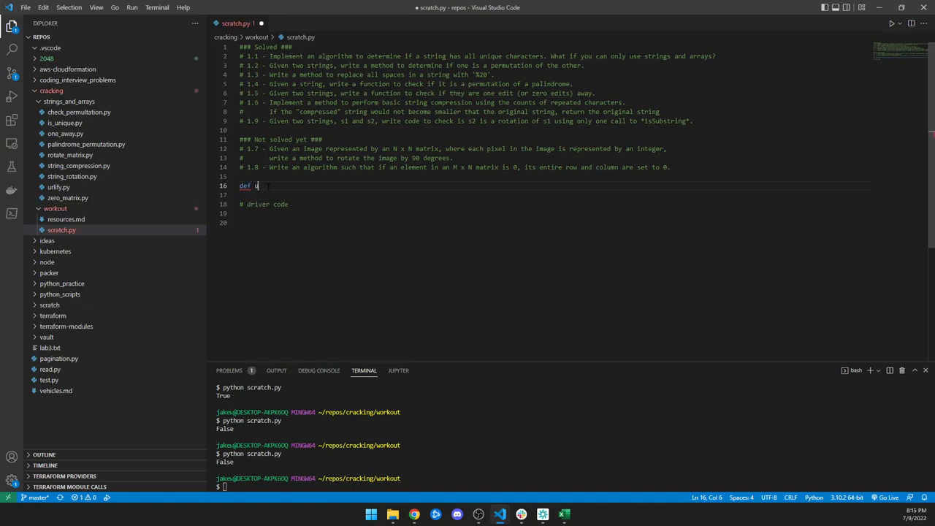
type("rlif")
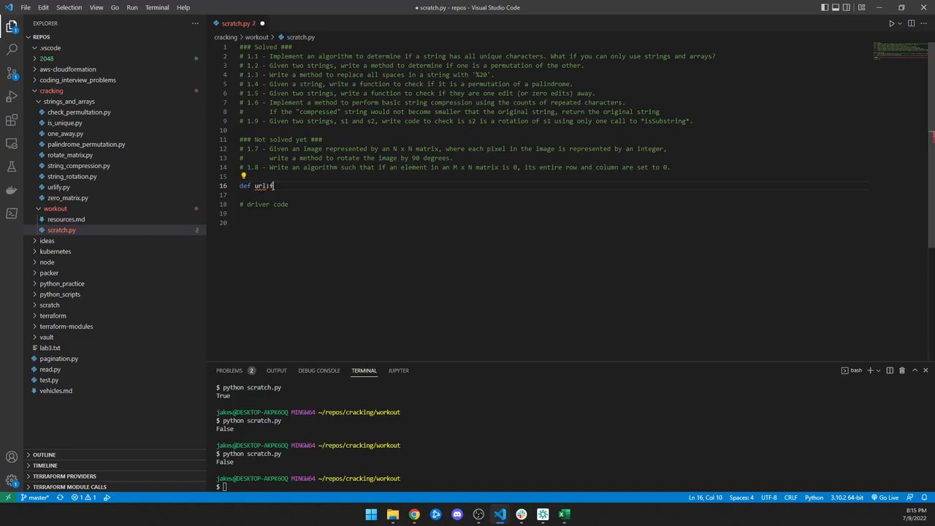
type("()")
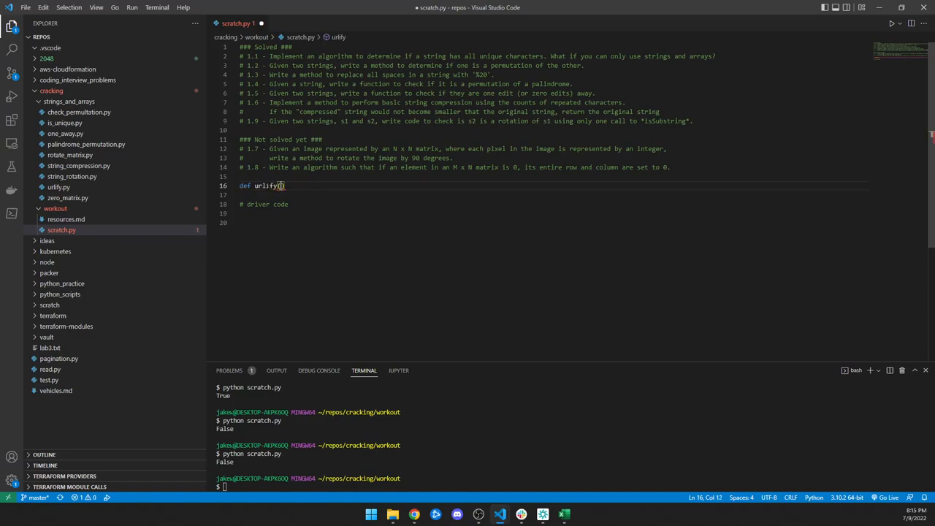
type("s")
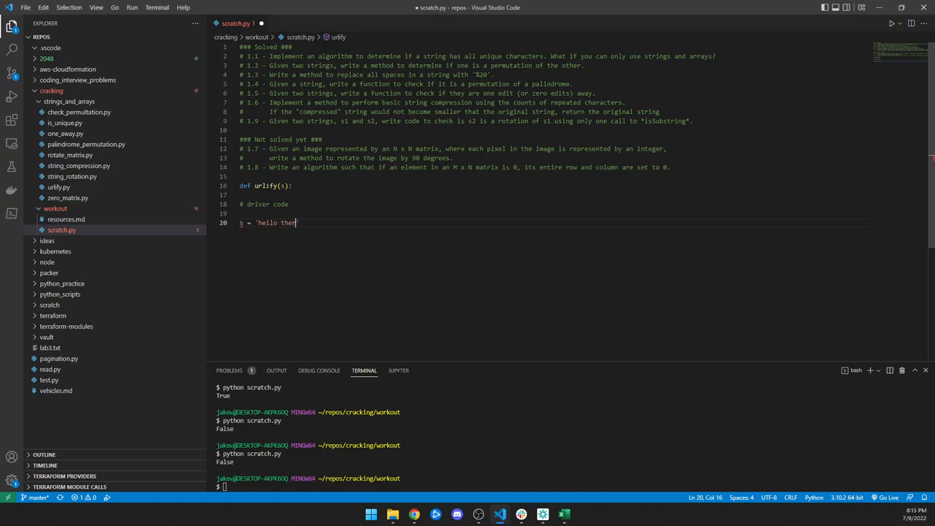
Add driver code setting s = 'hello there' and printing urlify(s)
key("enter")
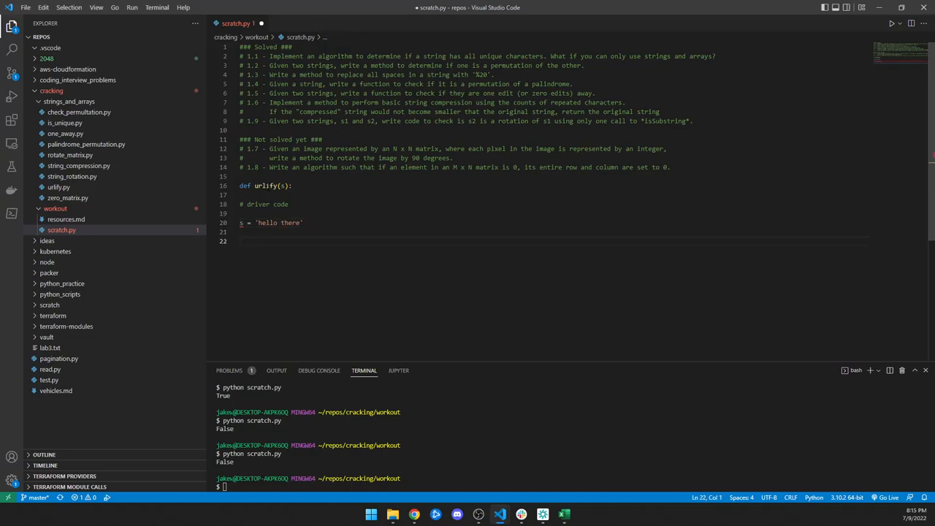
type("print(")
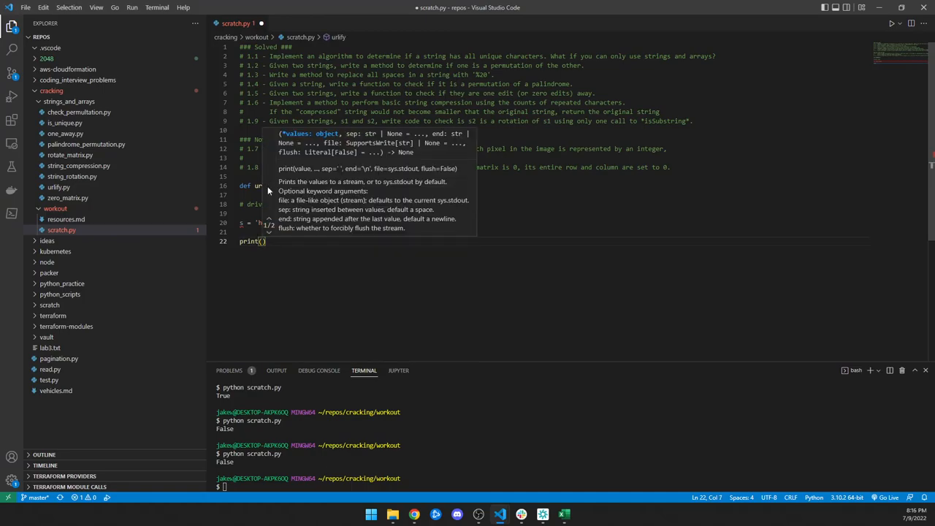
type("urlify(s")
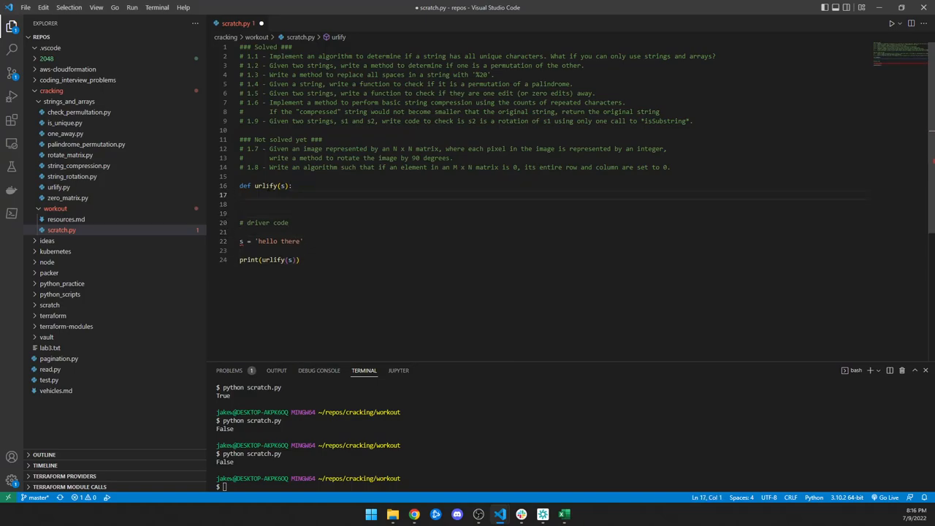
Write the urlify body as url = s.replace(' ', '%20') followed by return url
type("url =")
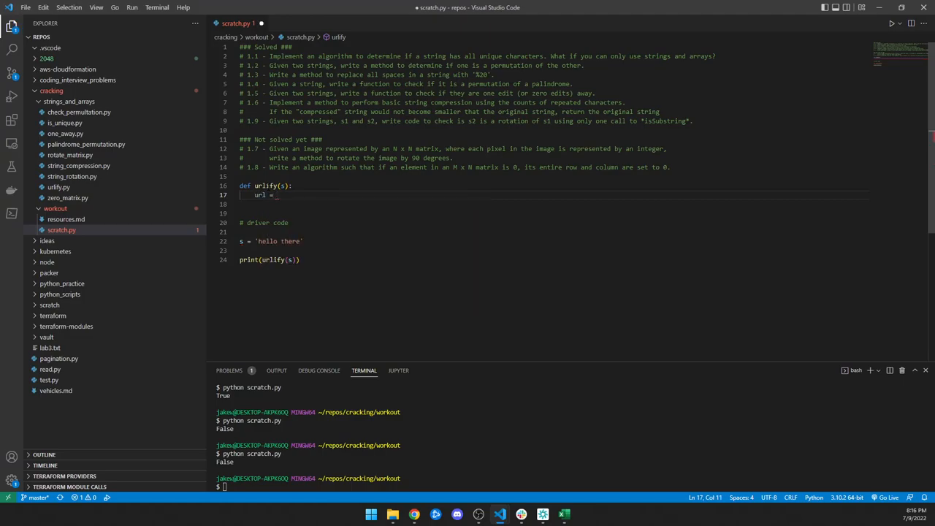
type("s.")
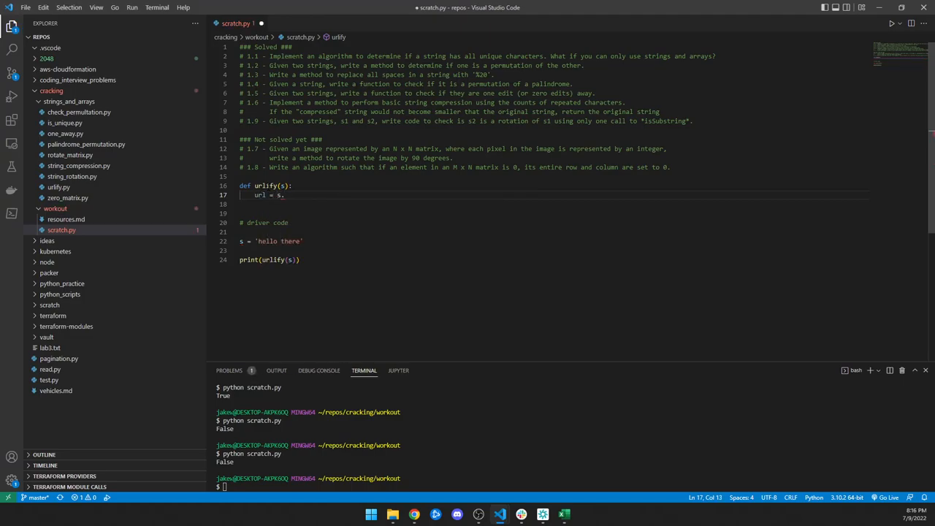
type("replace()")
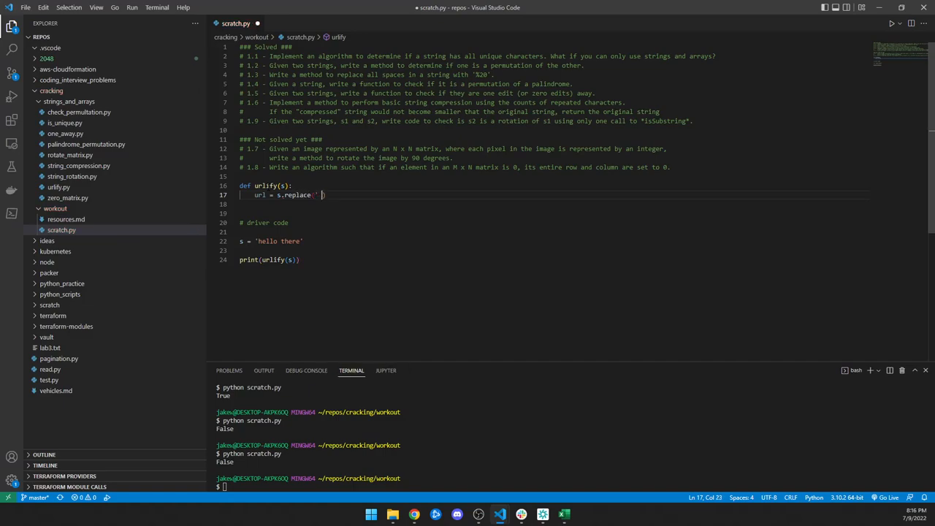
type("',")
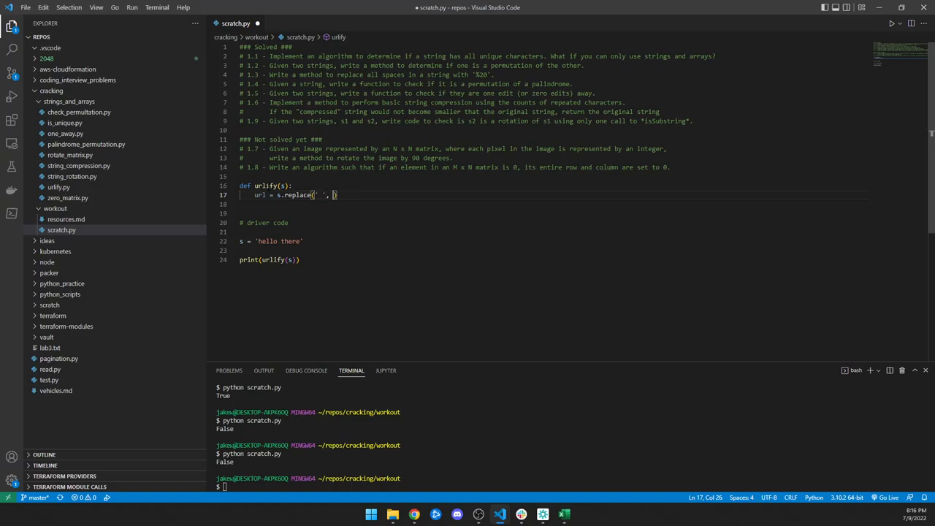
type("%")
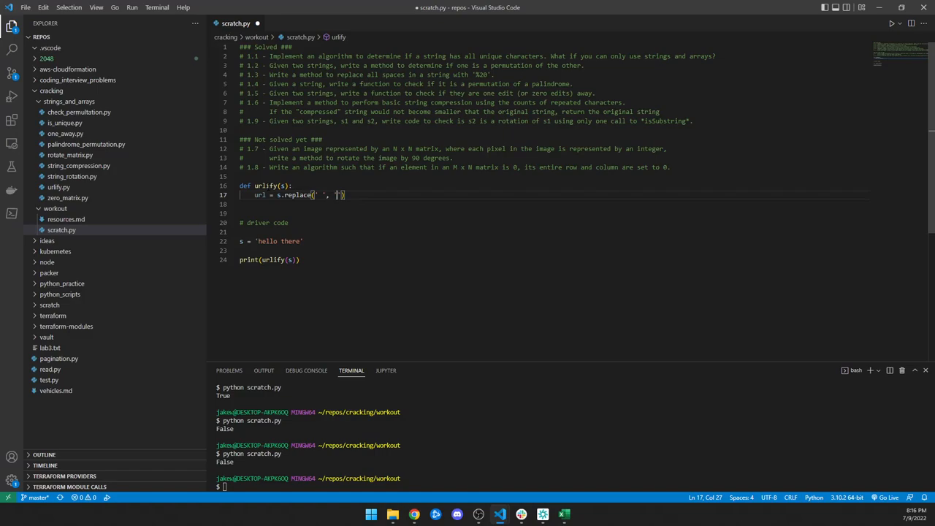
type("%20")
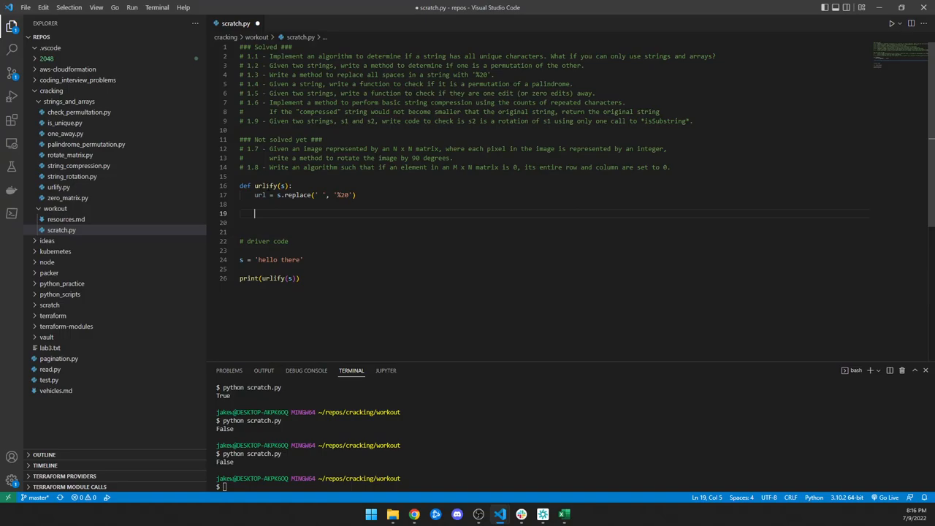
type("return url")
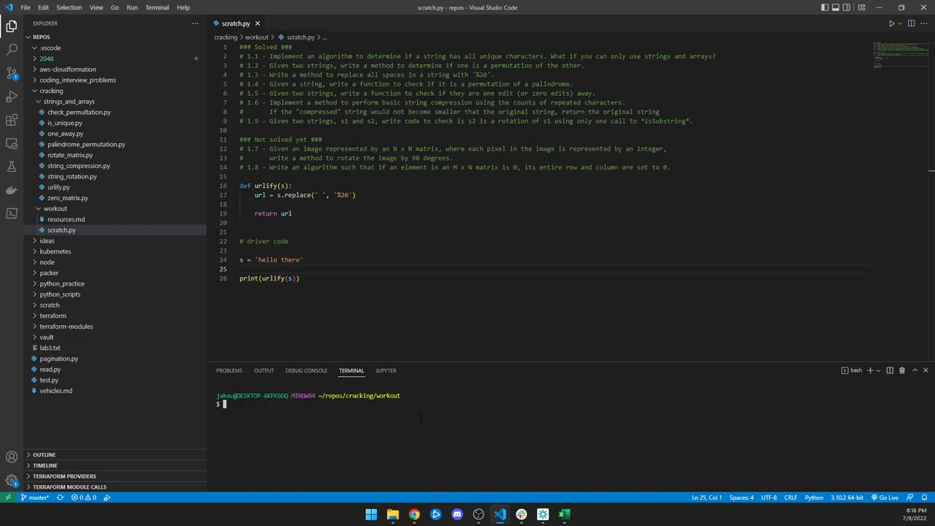
Run python scratch.py in the terminal and select the printed hello%20there output
type("python scratch.py")
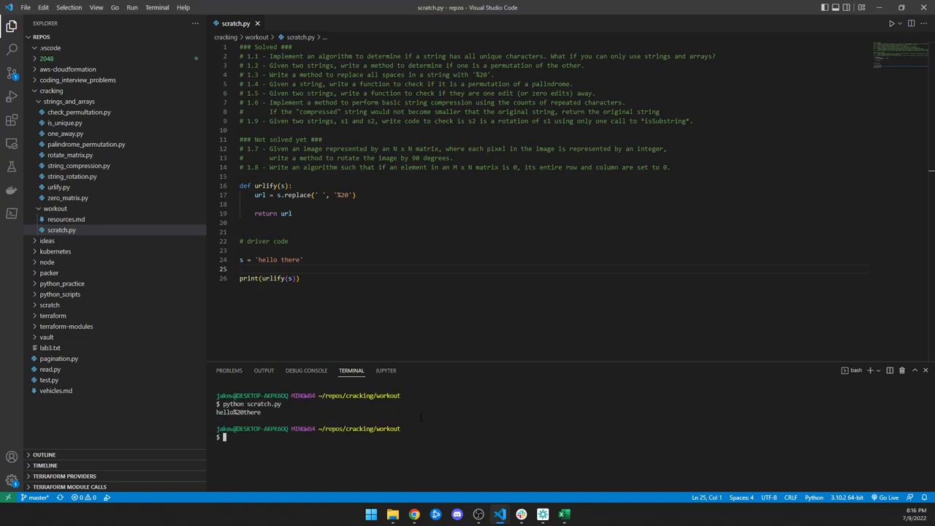
double_click(240, 412)
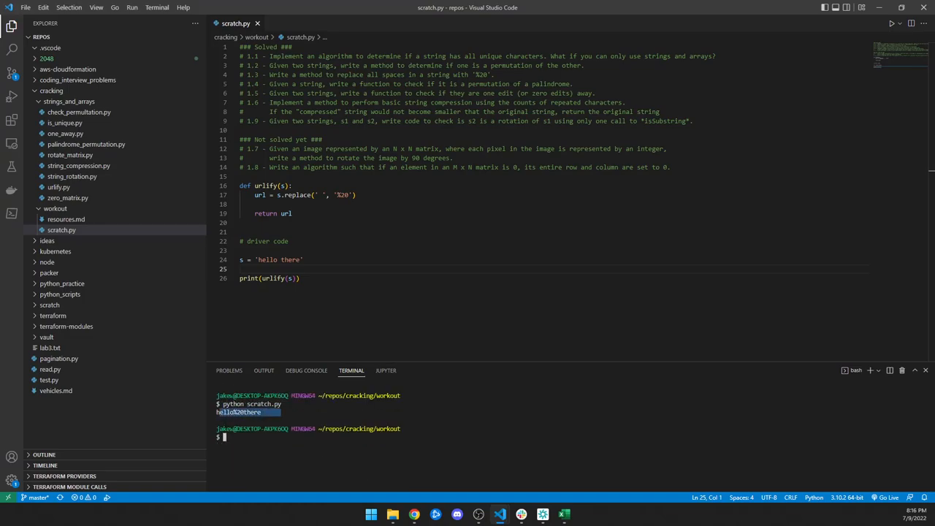